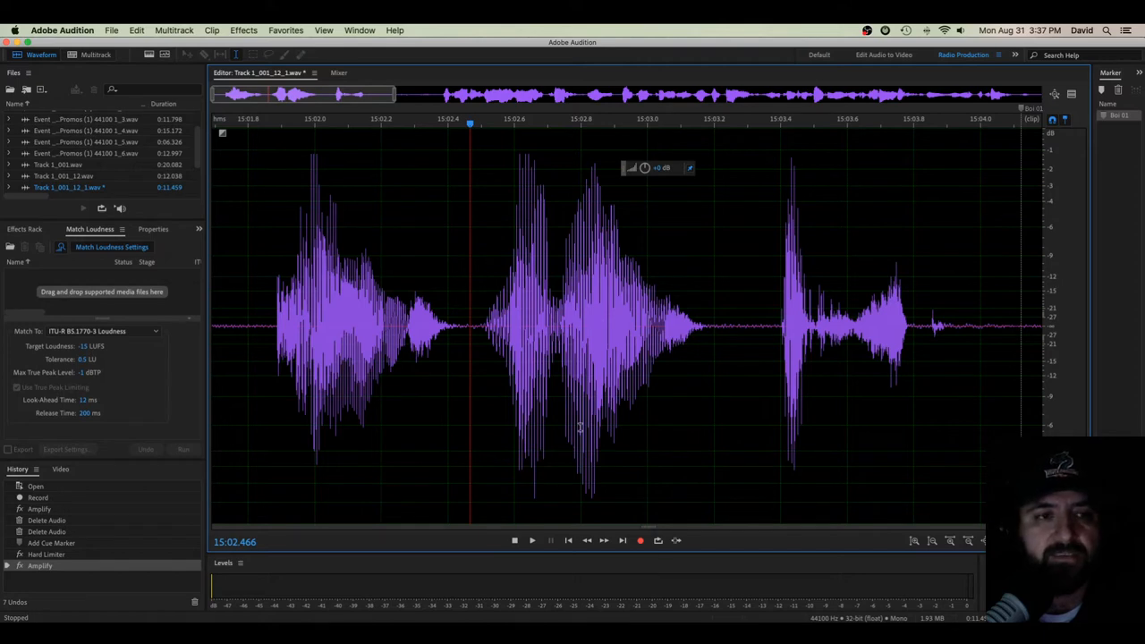
mouse_move(647, 426)
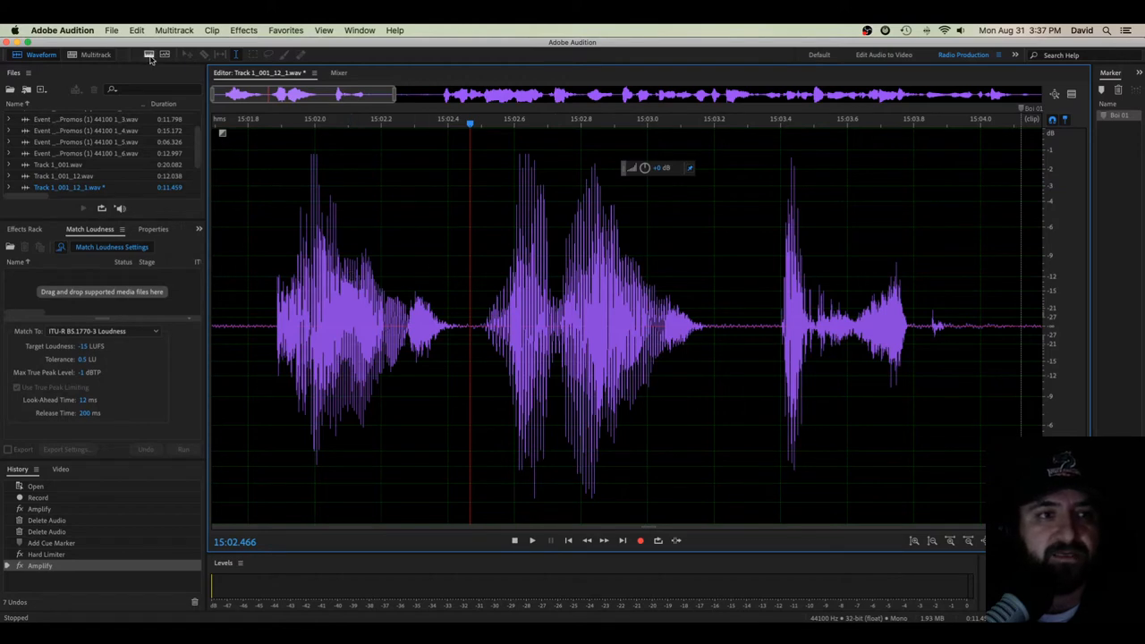
- Toggle the Spectral Frequency Display on beneath the voice clip's waveform
click(150, 55)
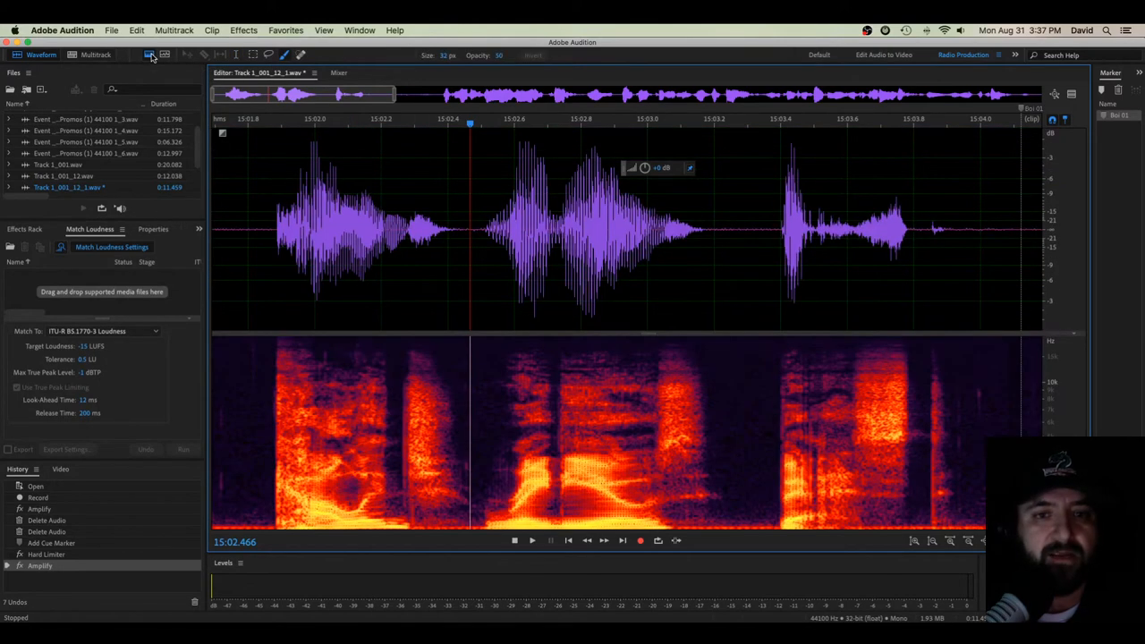
key(shift+d)
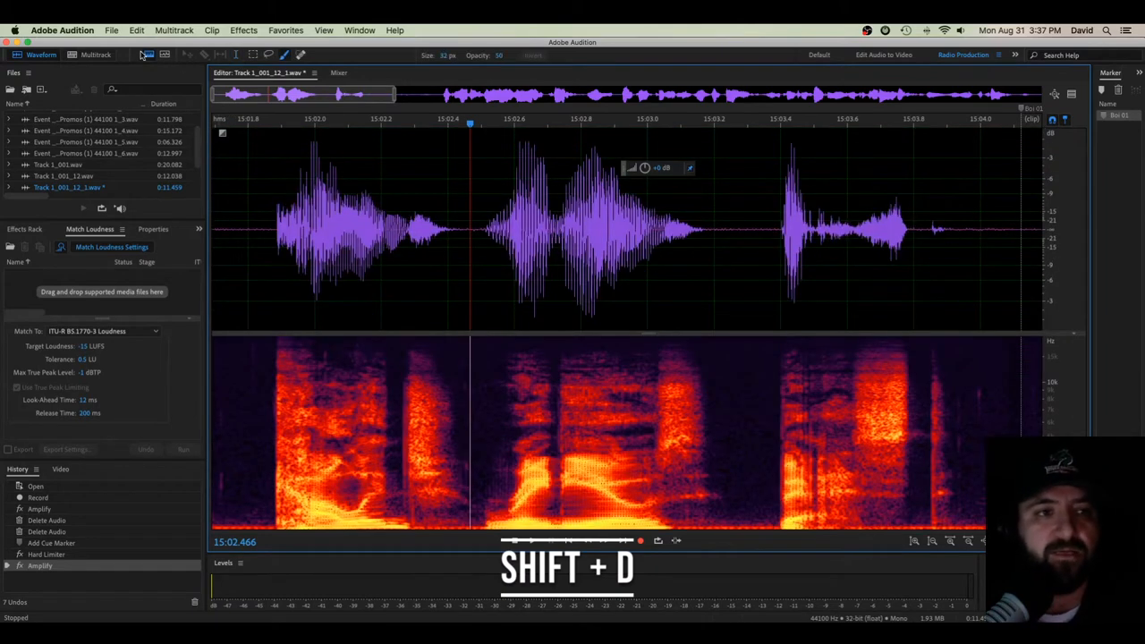
key(shift+d)
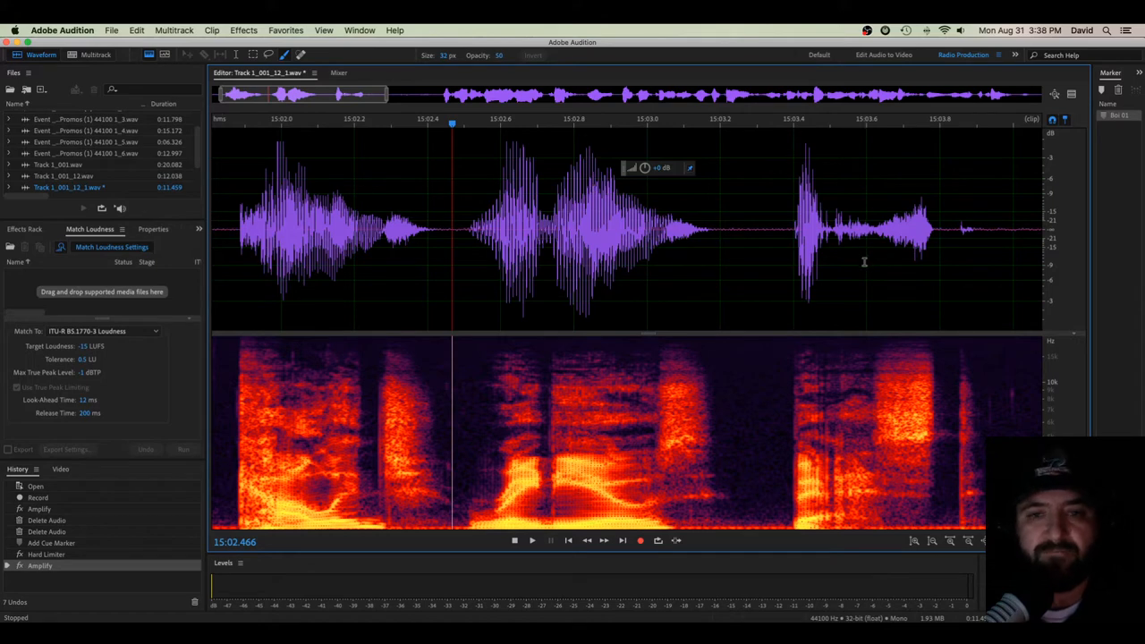
mouse_move(1052, 142)
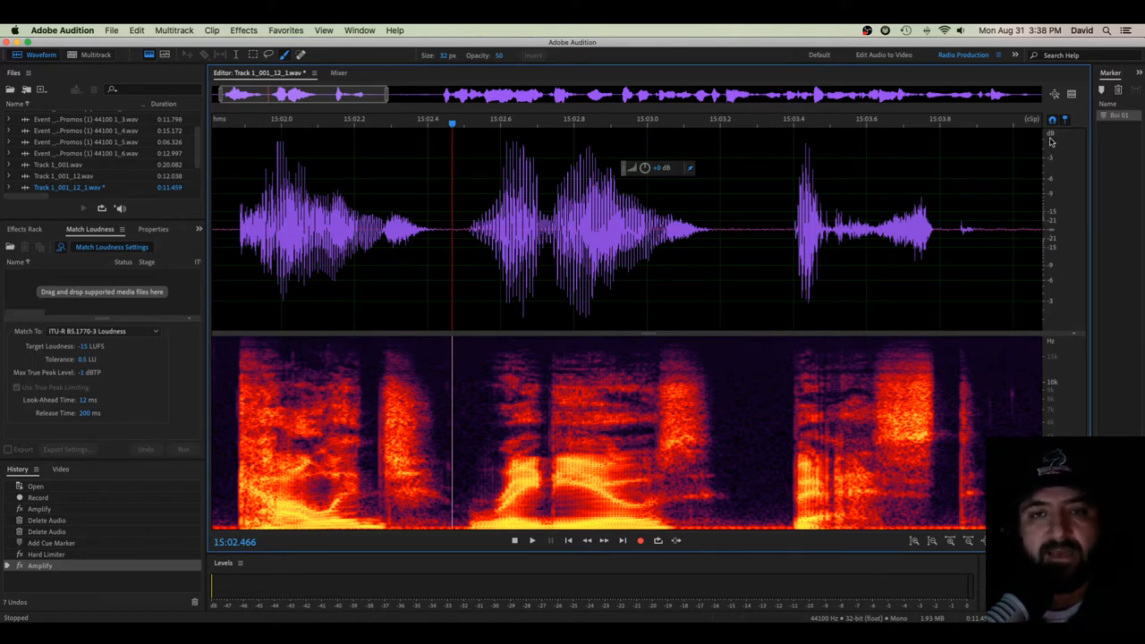
mouse_move(1047, 311)
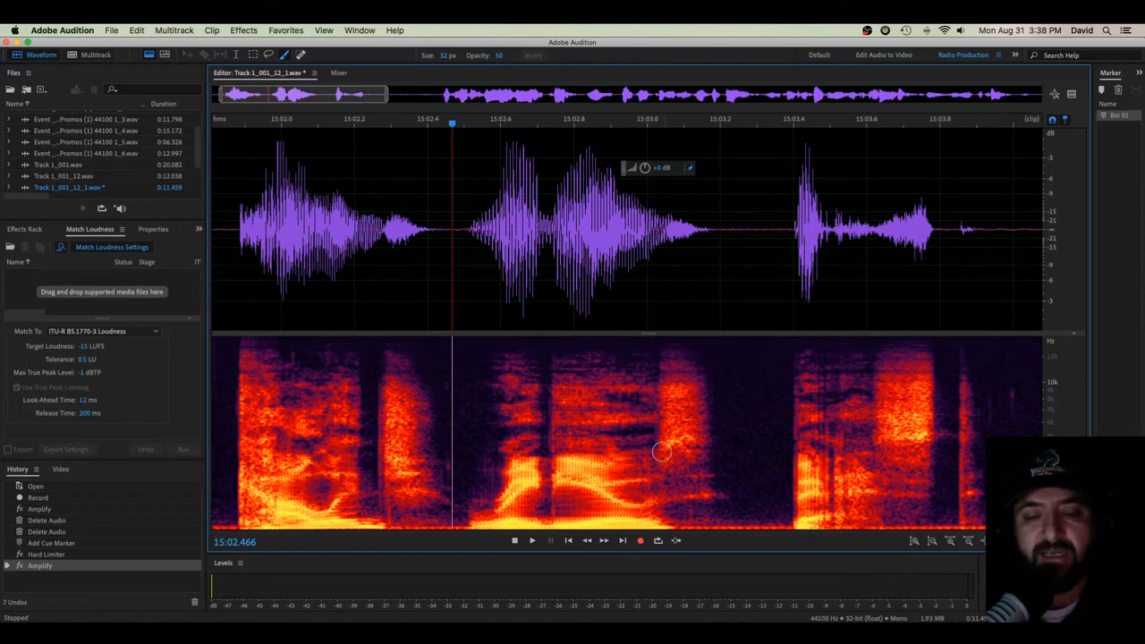
mouse_move(662, 452)
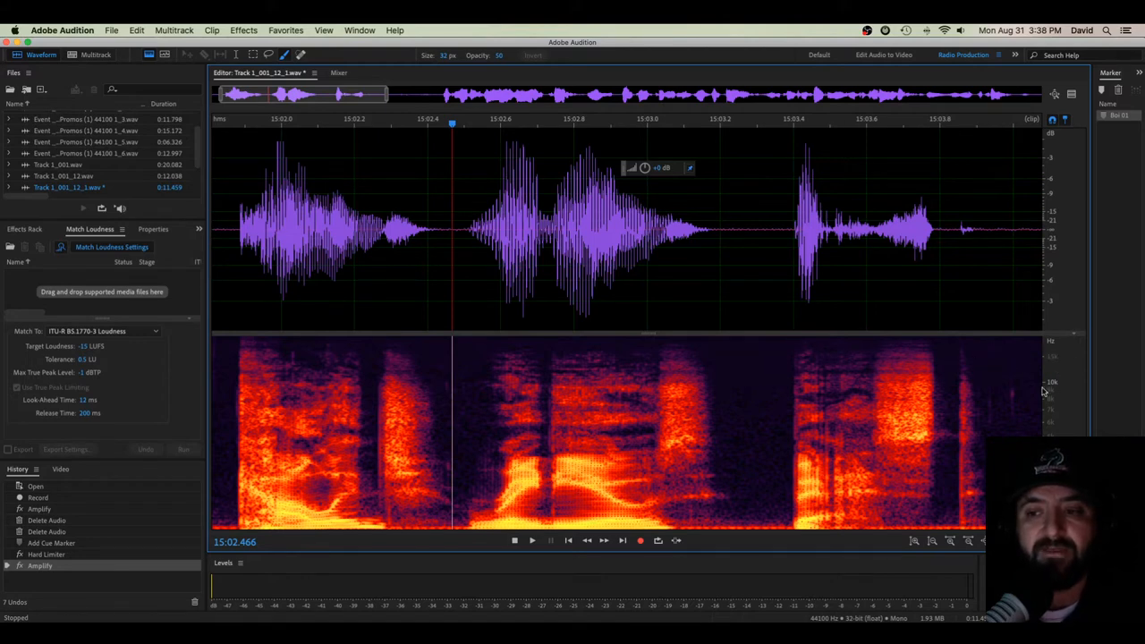
mouse_move(571, 436)
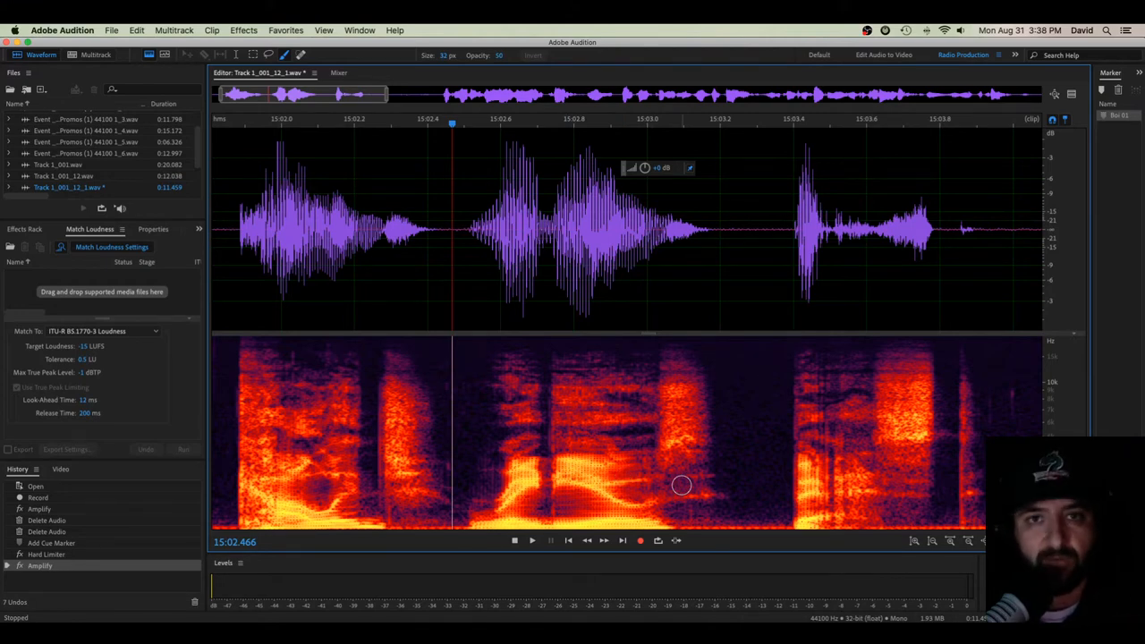
mouse_move(751, 465)
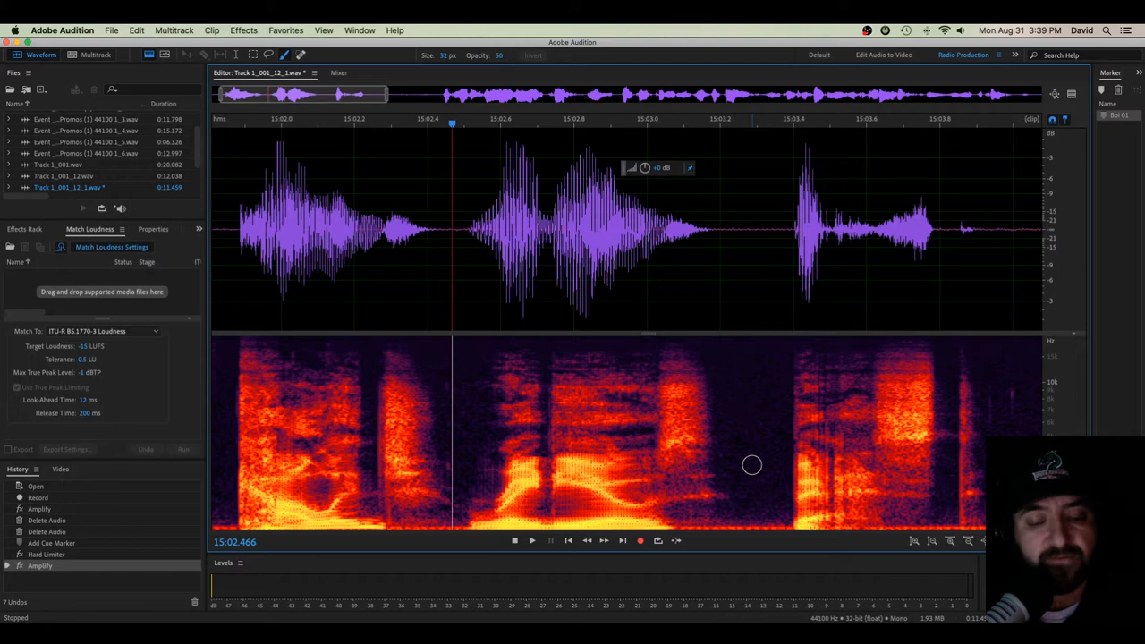
mouse_move(773, 498)
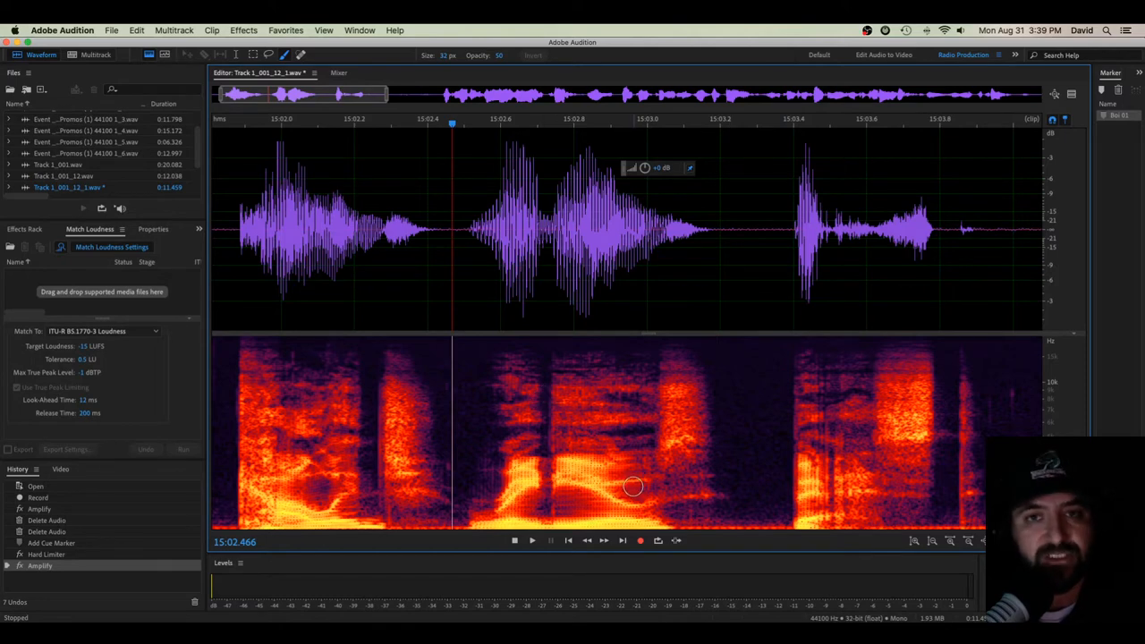
mouse_move(626, 490)
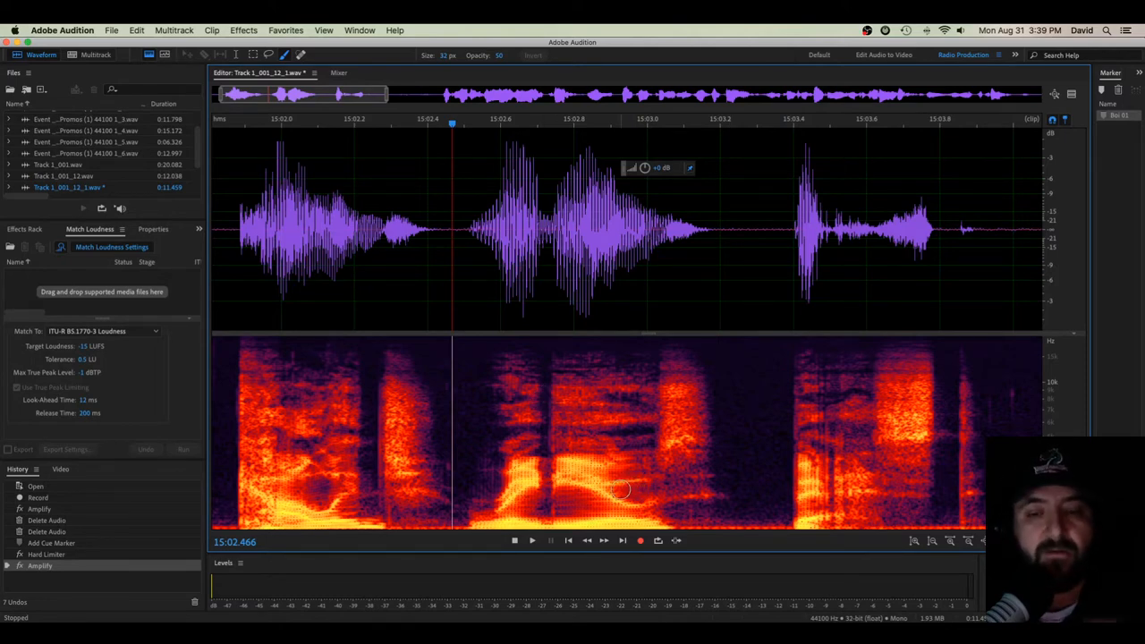
mouse_move(620, 489)
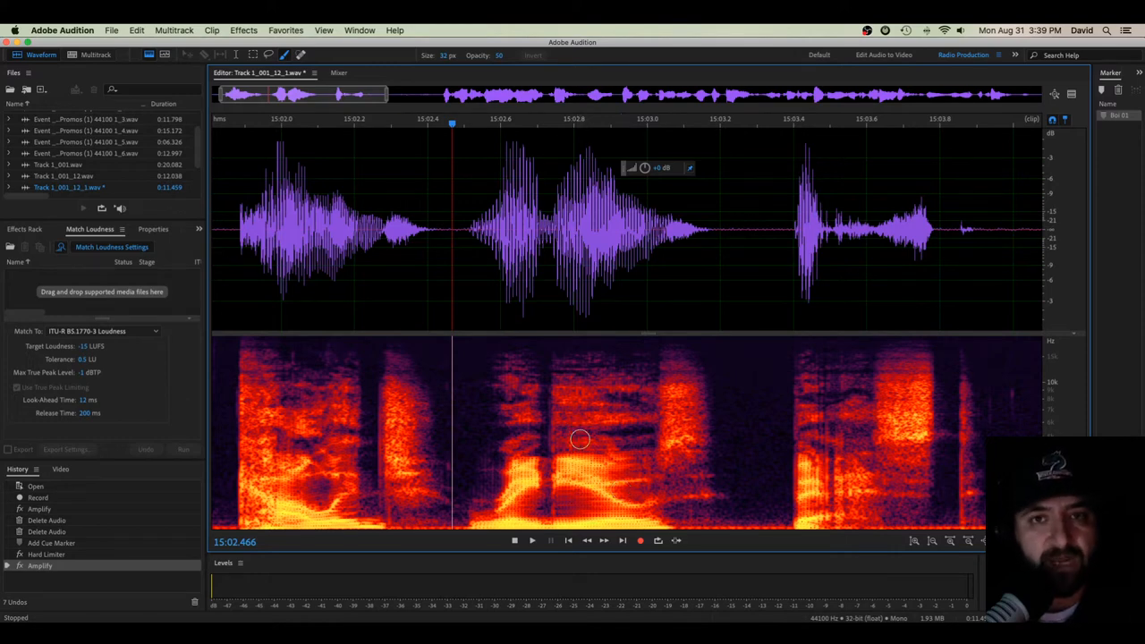
mouse_move(585, 419)
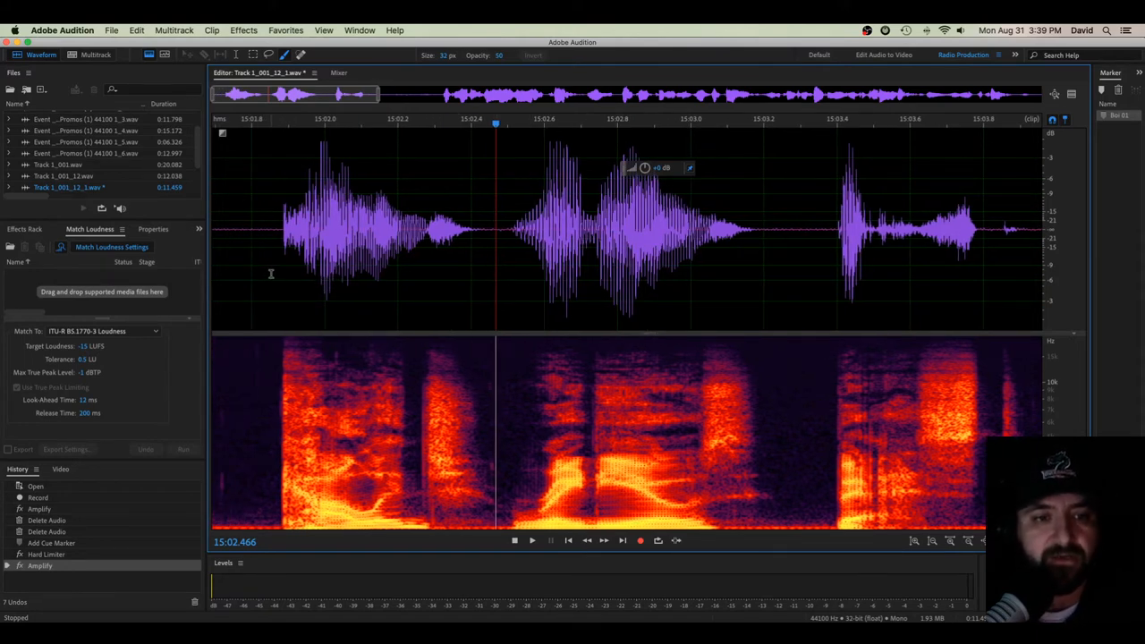
- Play and stop the voice clip, then move the playhead back near its start
click(532, 539)
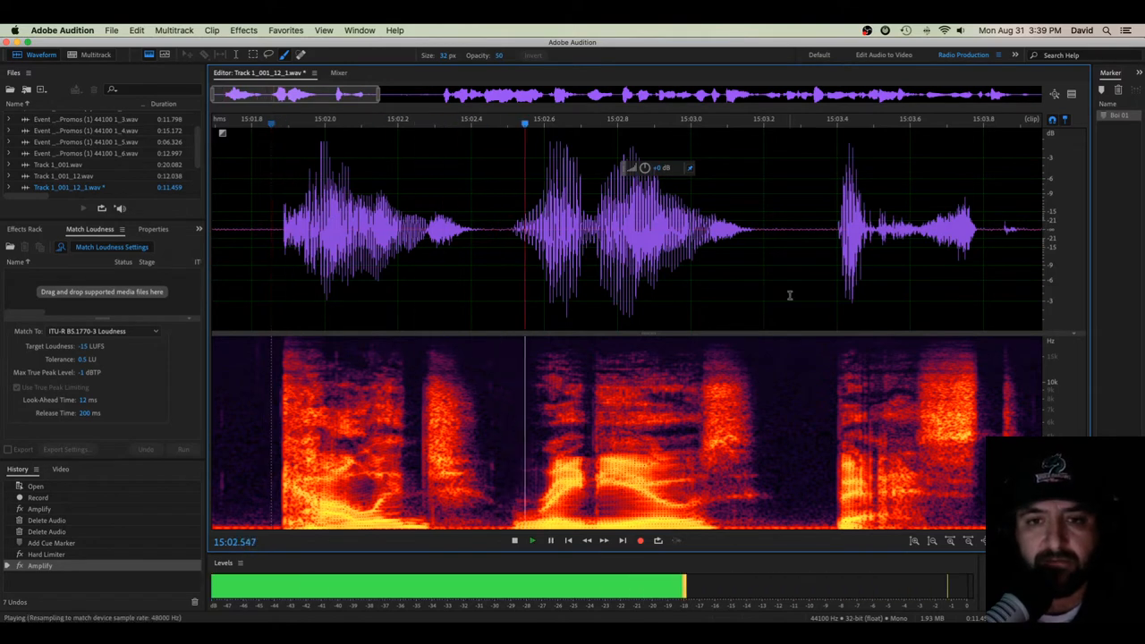
click(515, 539)
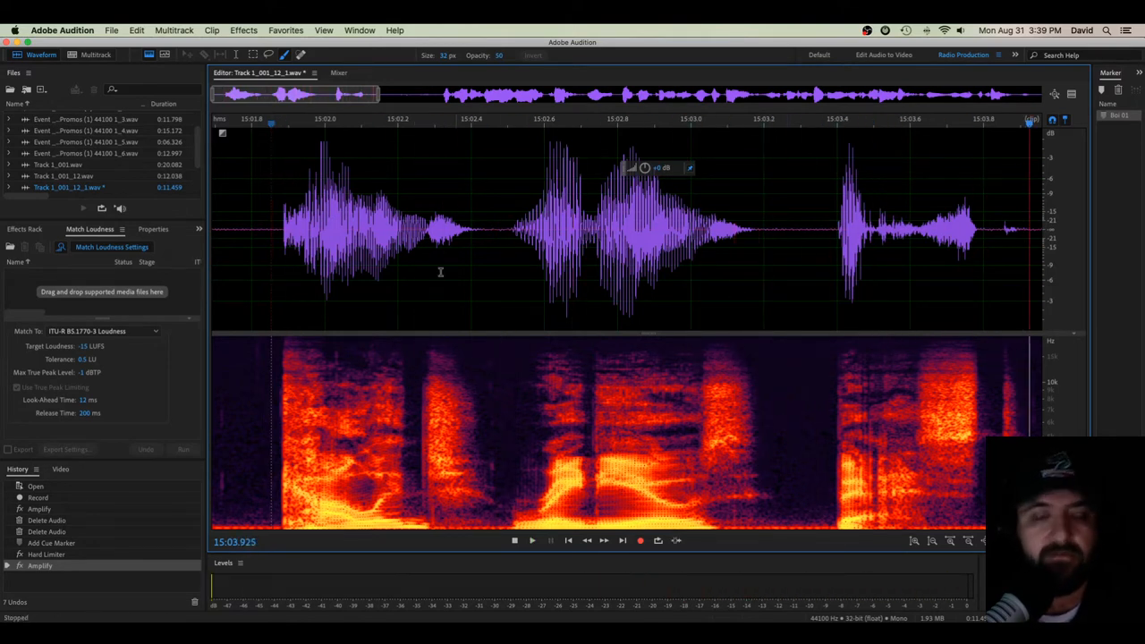
drag(268, 223, 362, 223)
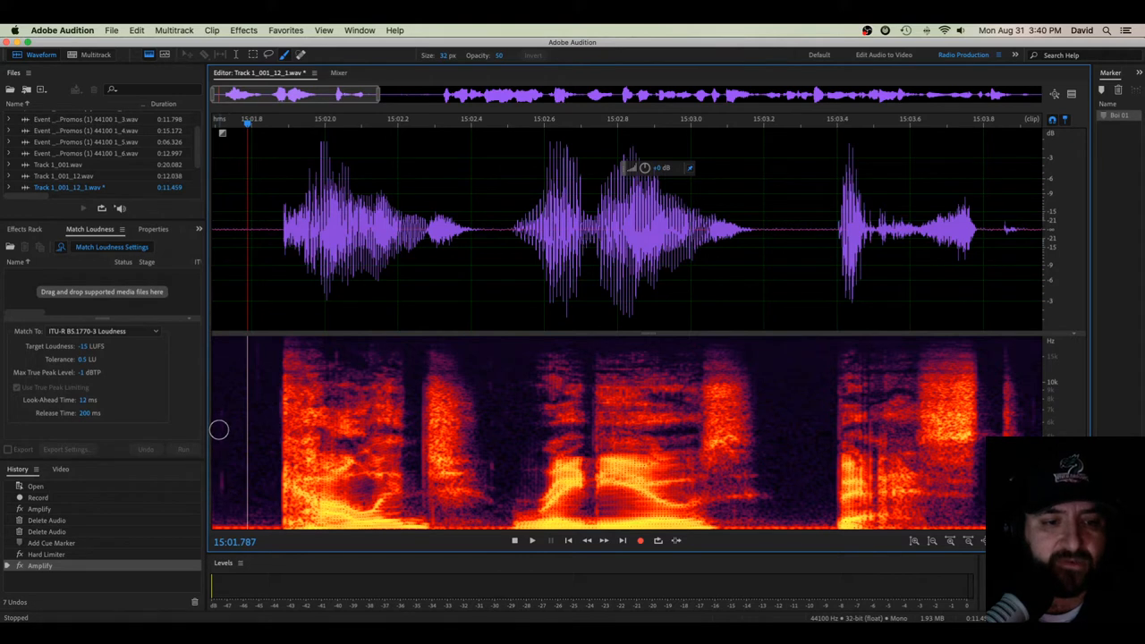
mouse_move(472, 483)
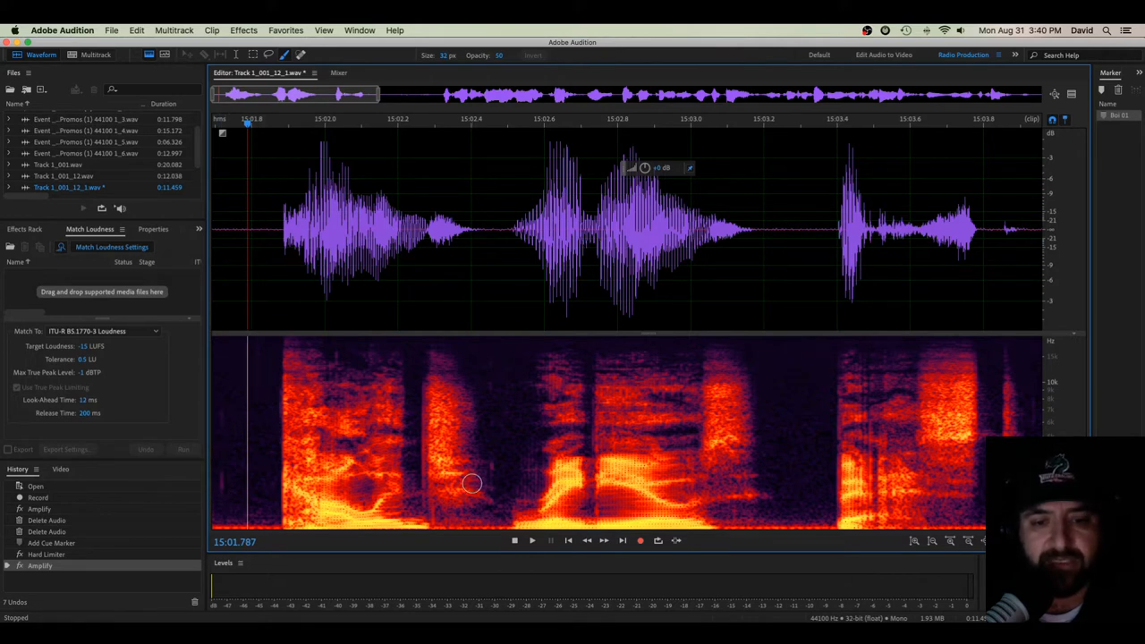
mouse_move(459, 485)
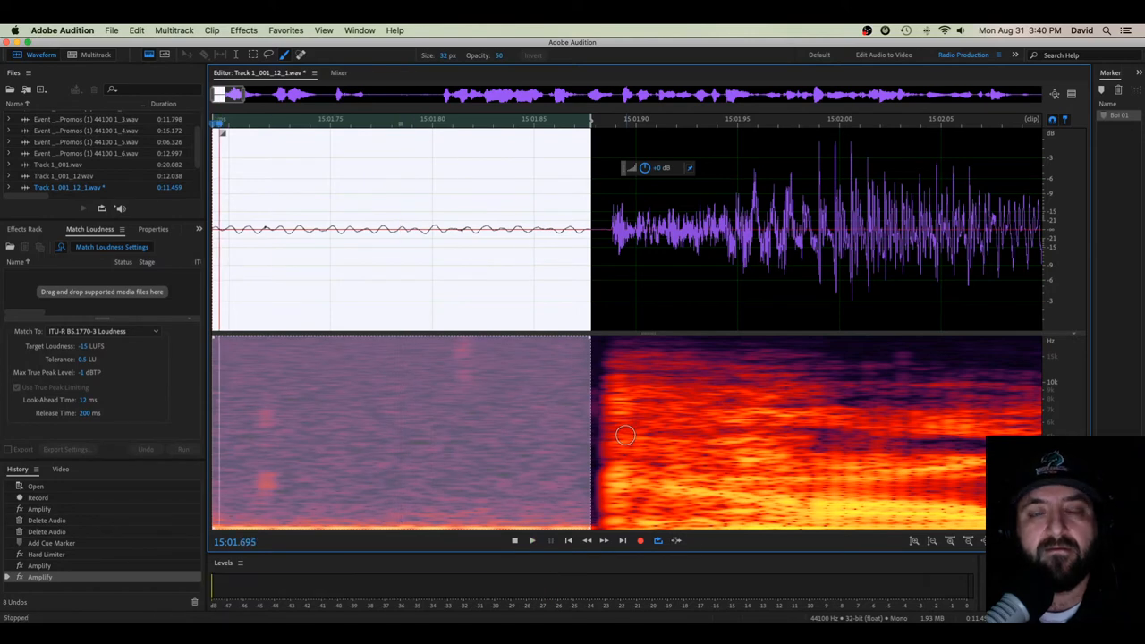
mouse_move(651, 286)
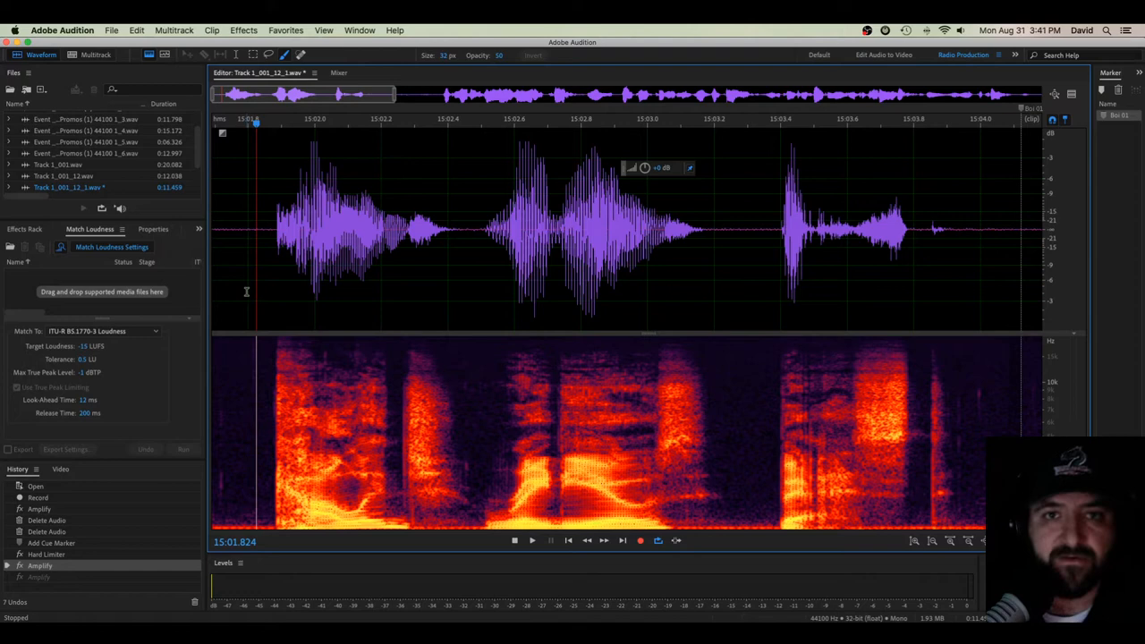
mouse_move(276, 277)
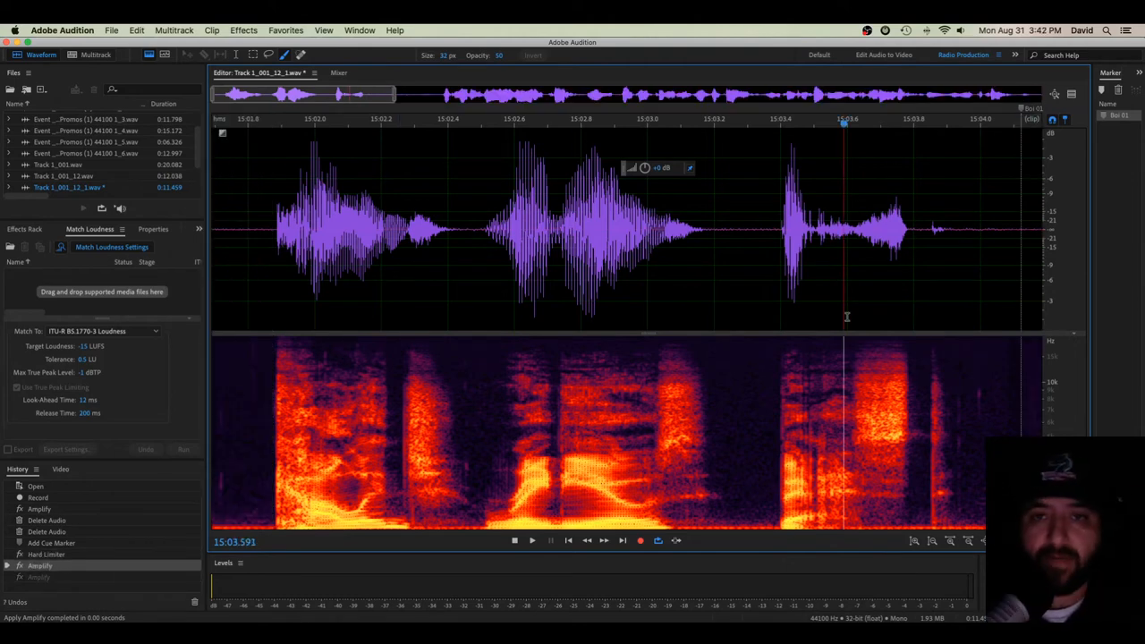
mouse_move(862, 422)
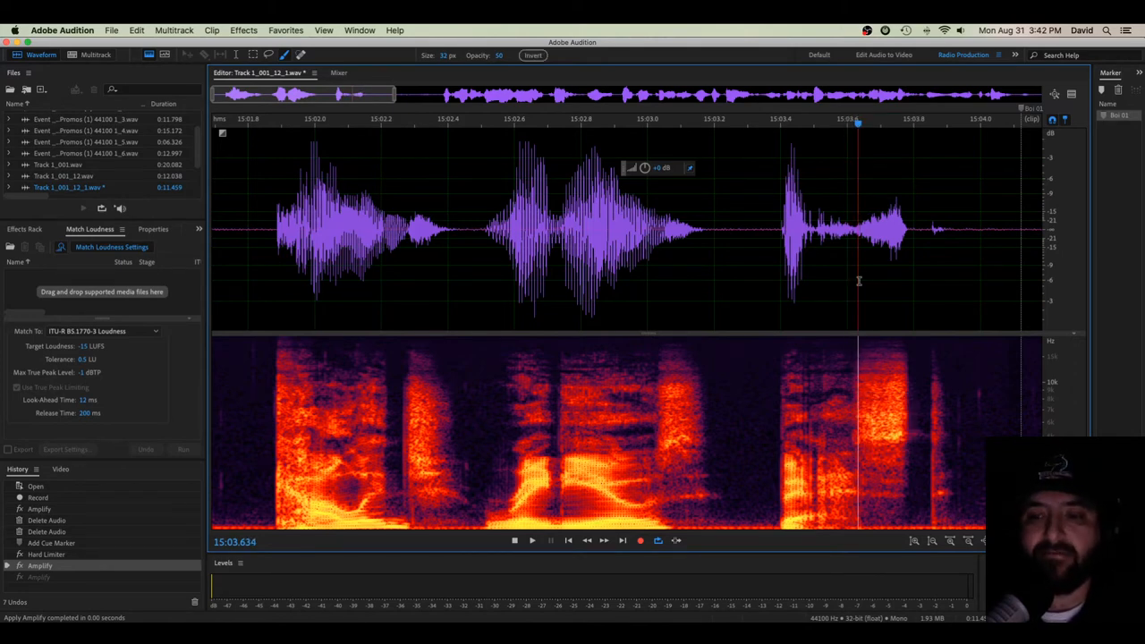
click(533, 55)
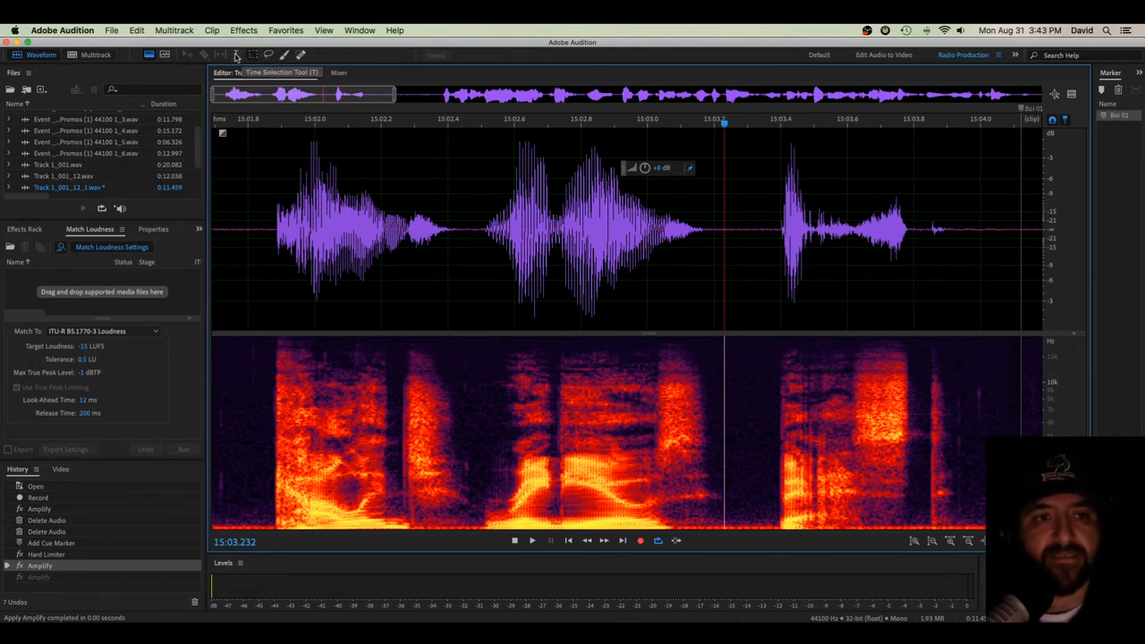
- Marquee-select the upper frequency band across the entire clip with the Marquee Selection Tool
click(301, 54)
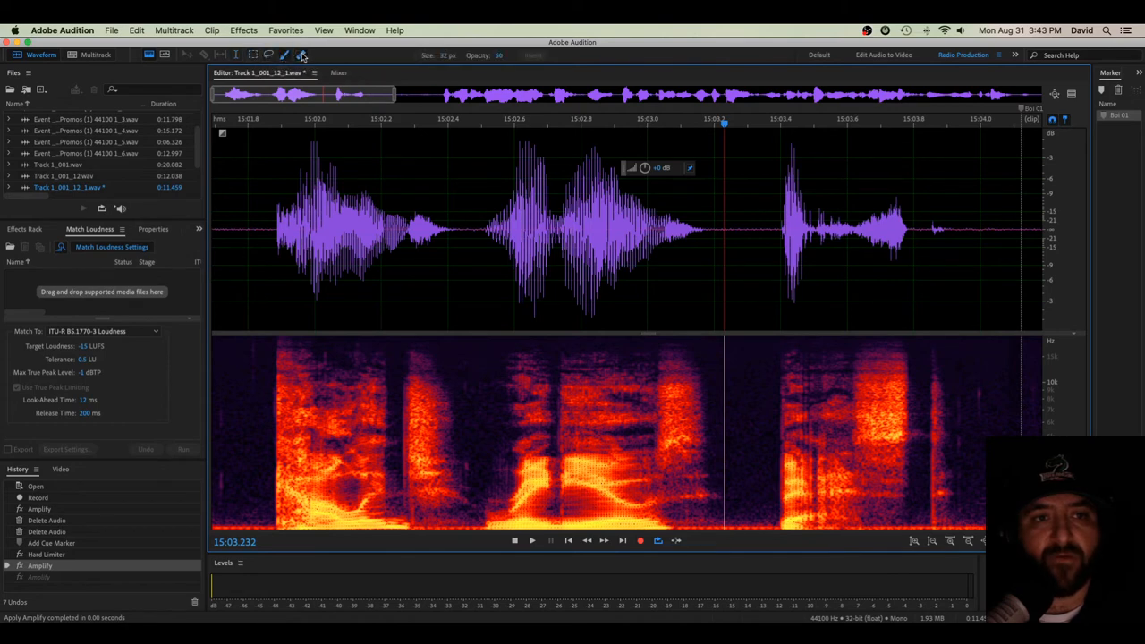
click(285, 55)
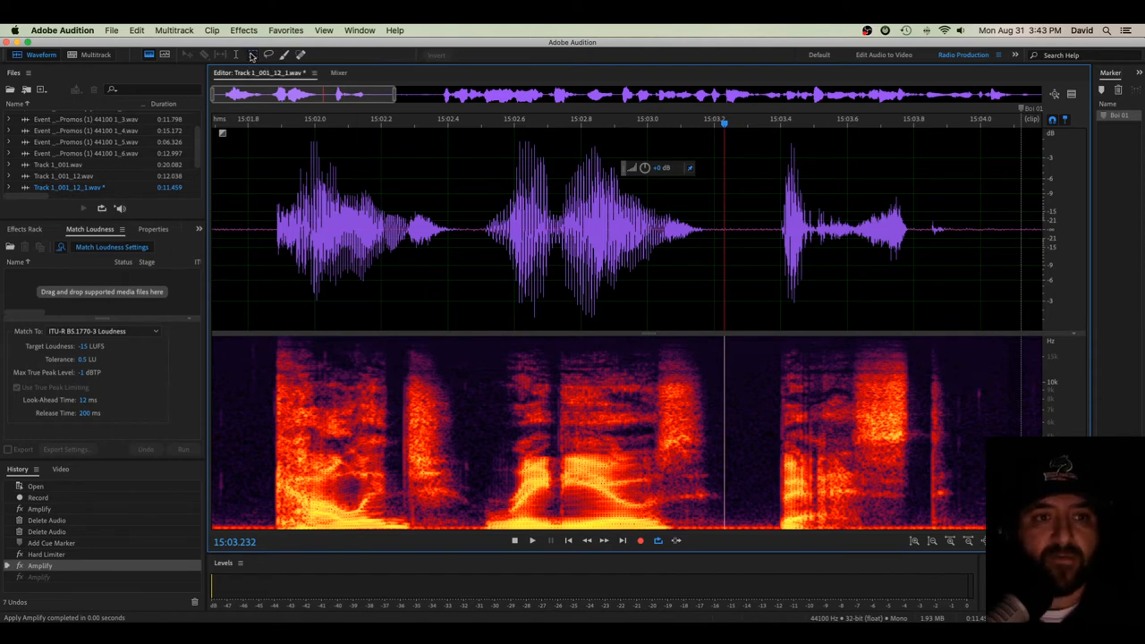
drag(282, 343, 541, 458)
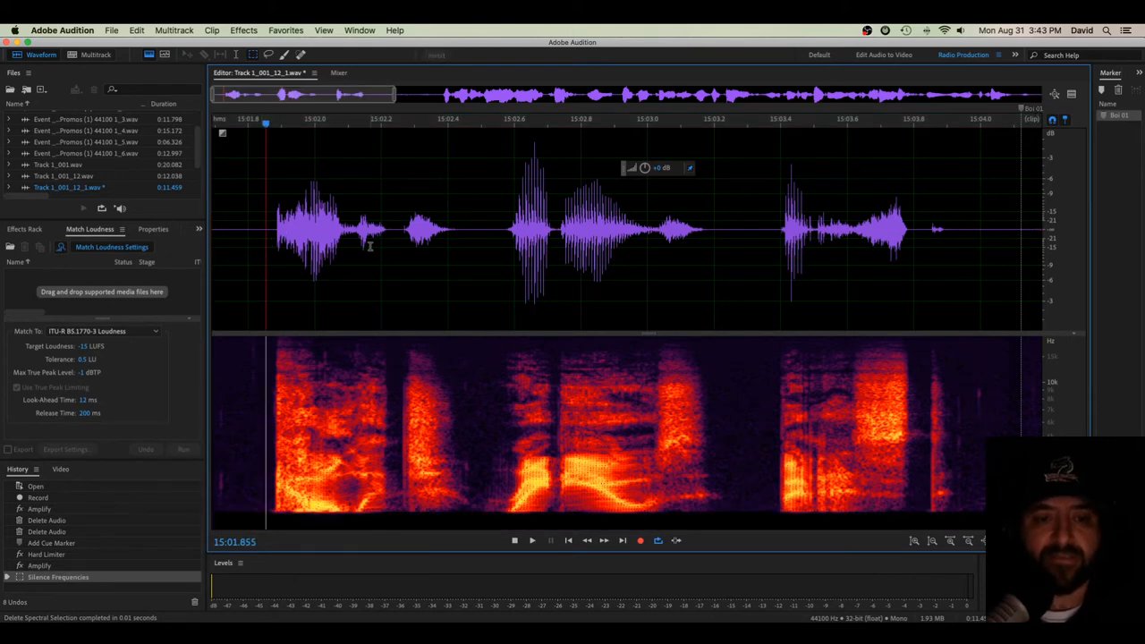
- Undo, redo and undo again the frequency silencing to compare, restoring the full spectrum
click(532, 539)
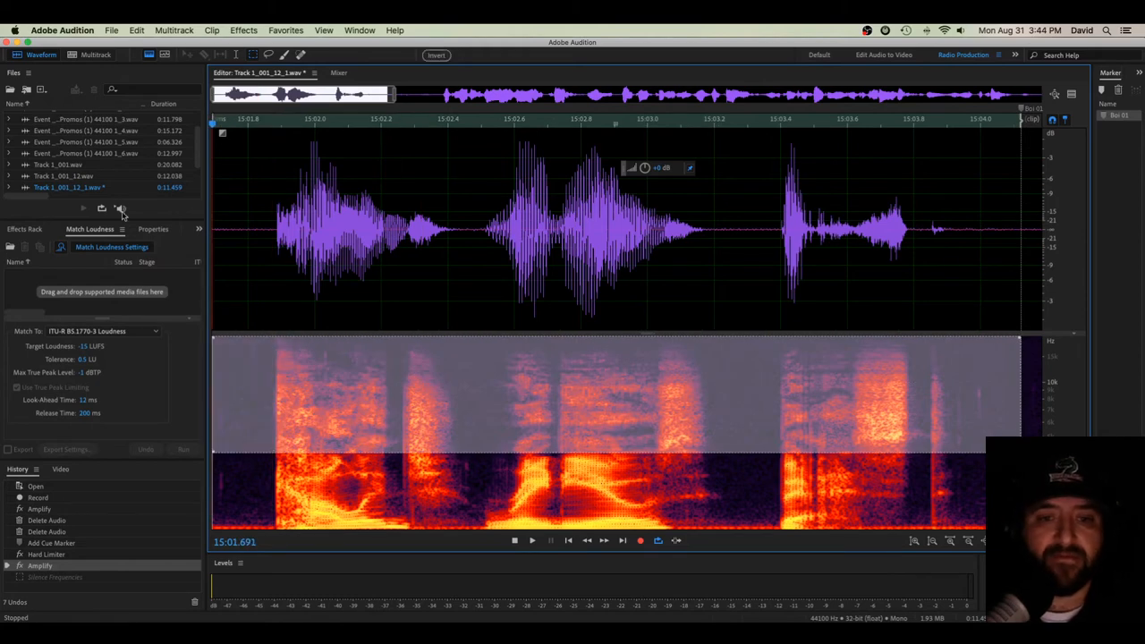
click(532, 540)
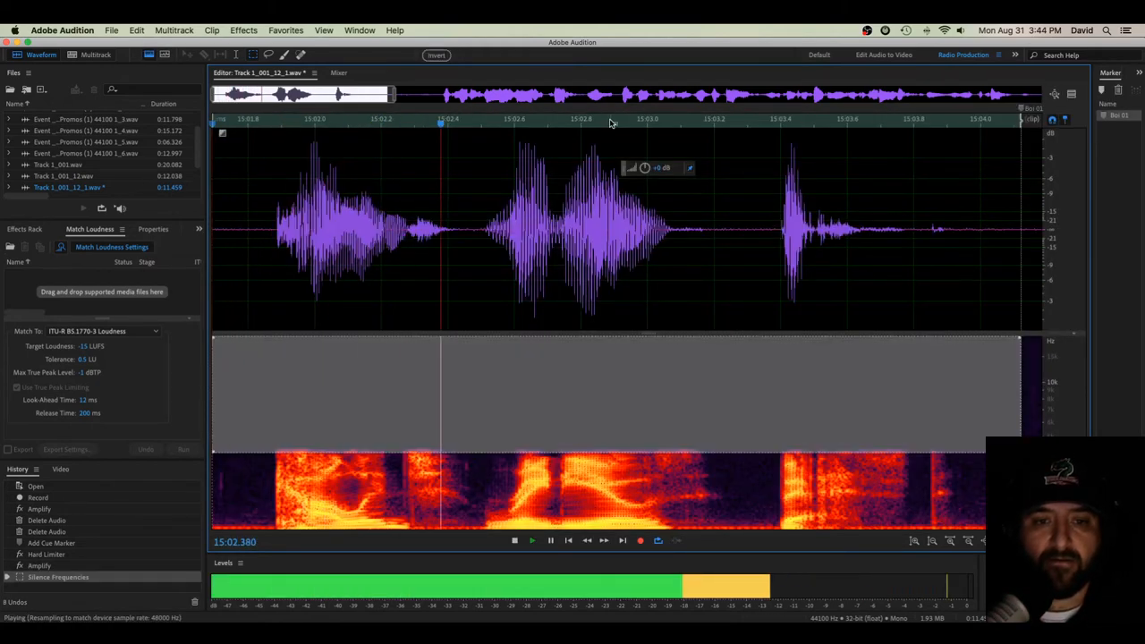
click(549, 539)
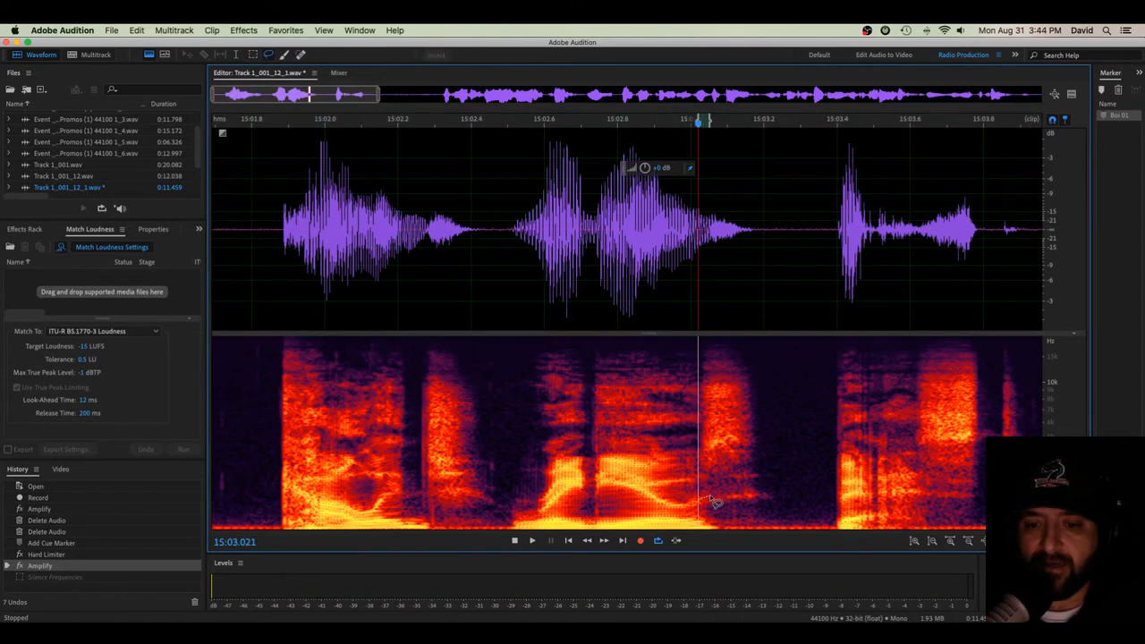
drag(702, 501, 773, 505)
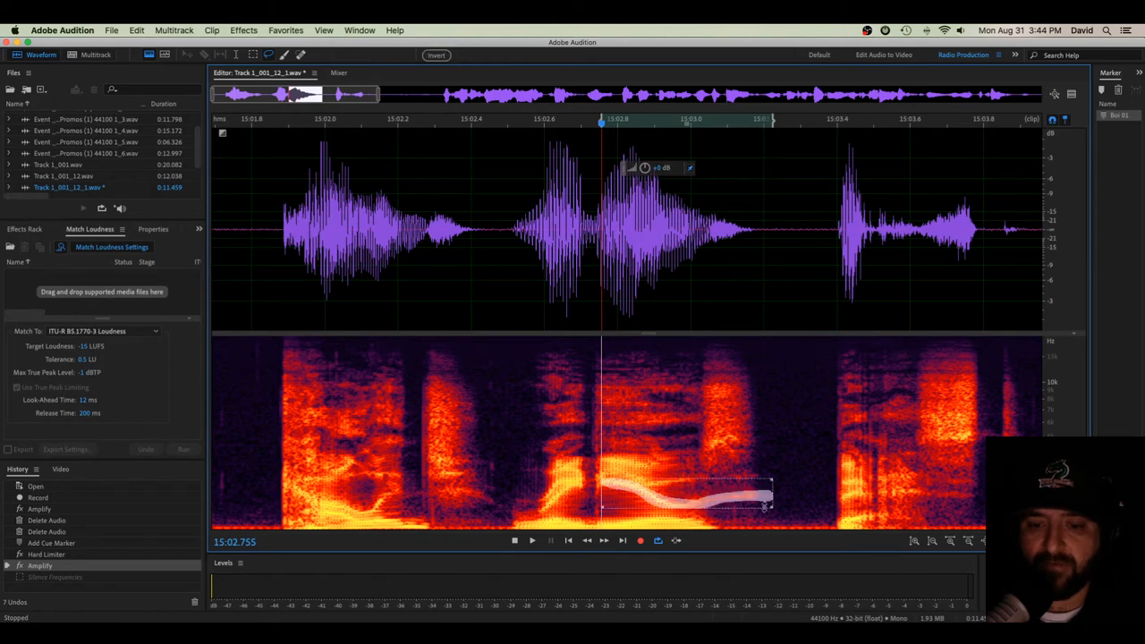
click(532, 539)
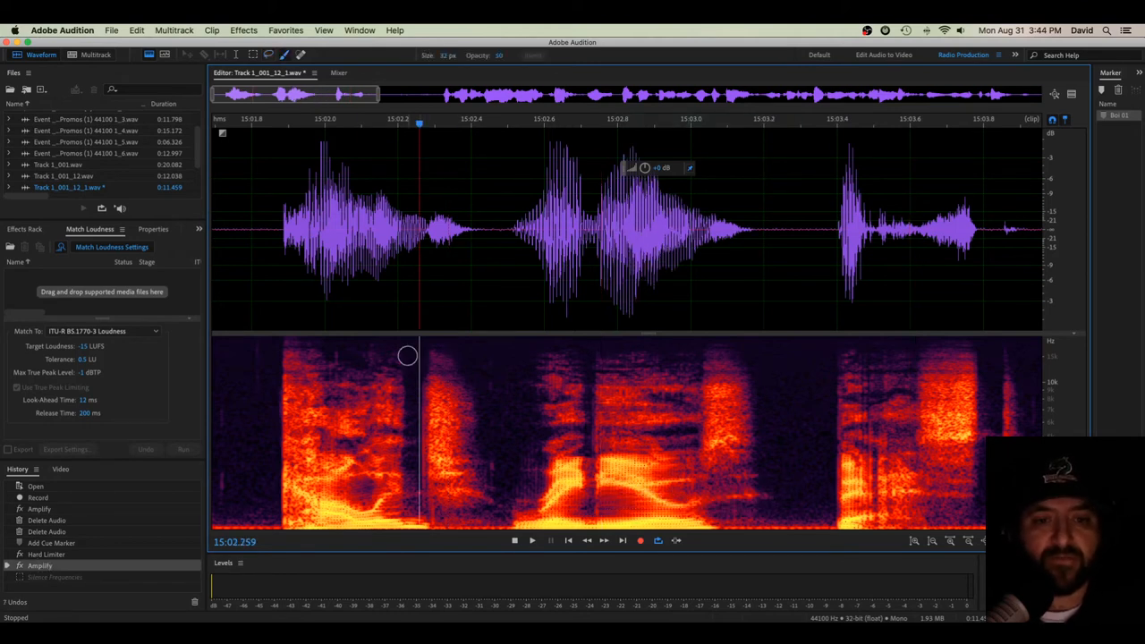
mouse_move(421, 434)
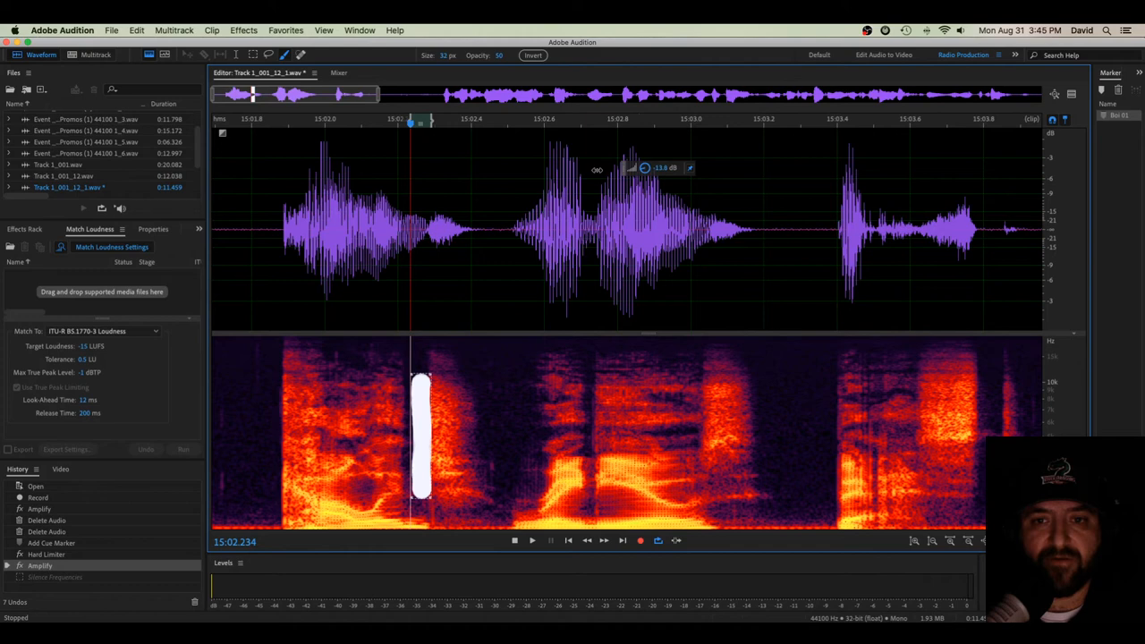
click(532, 540)
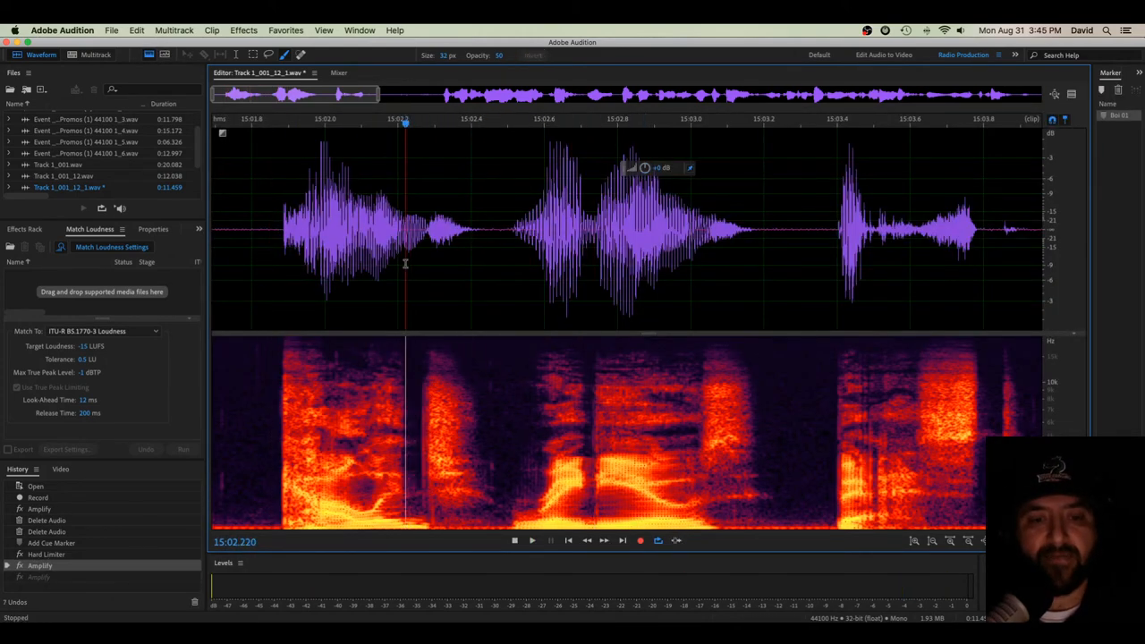
mouse_move(301, 55)
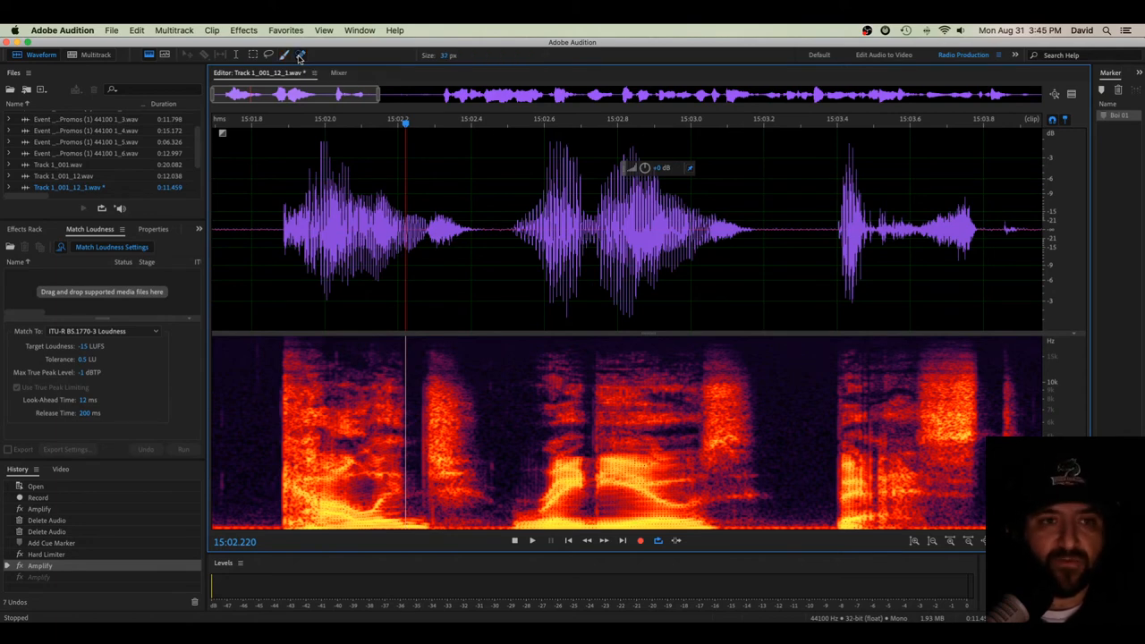
mouse_move(416, 373)
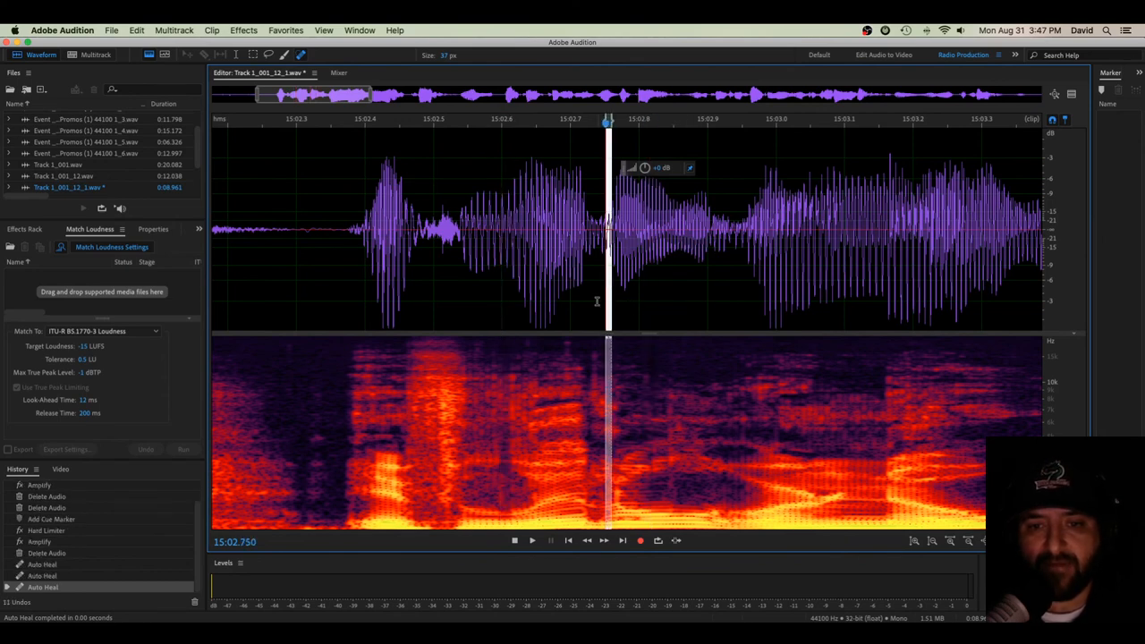
- Play back the healed phrase and stop playback
click(532, 539)
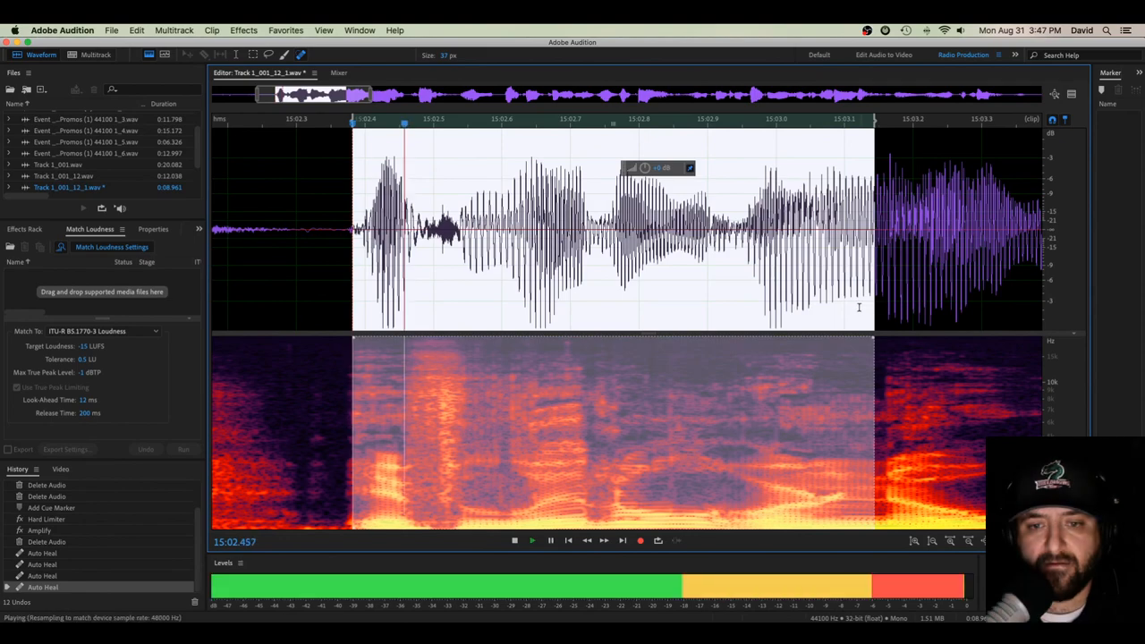
click(532, 539)
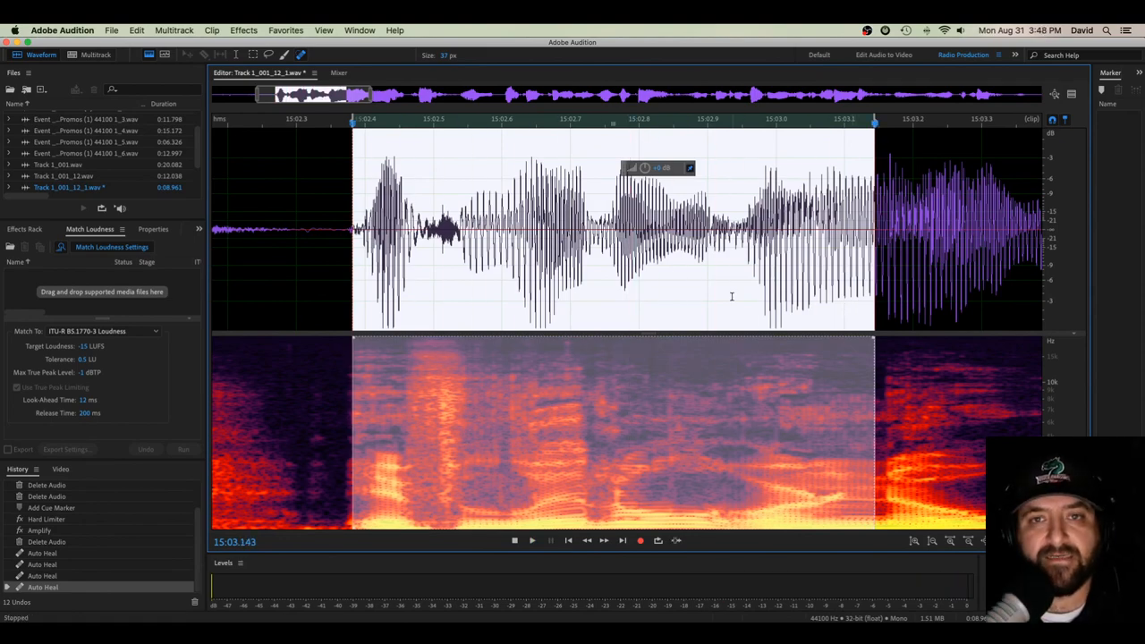